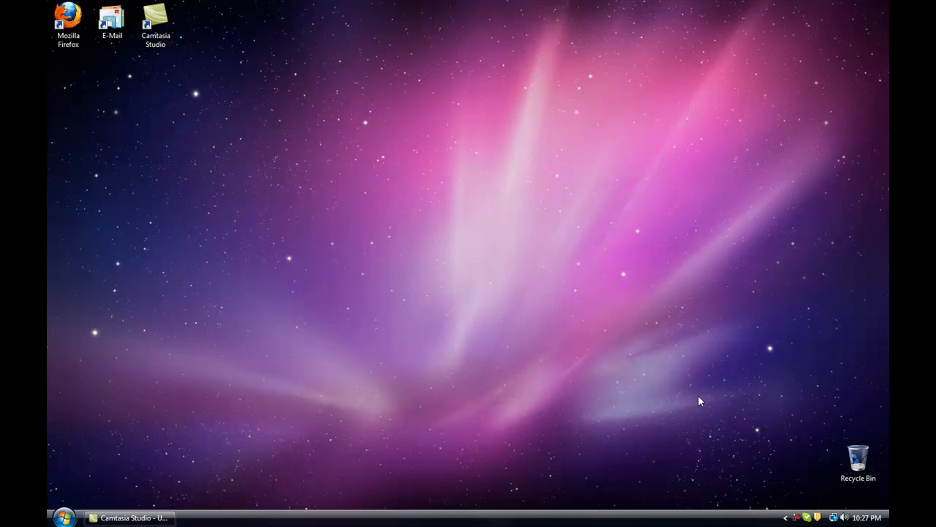
pyautogui.moveTo(328, 193)
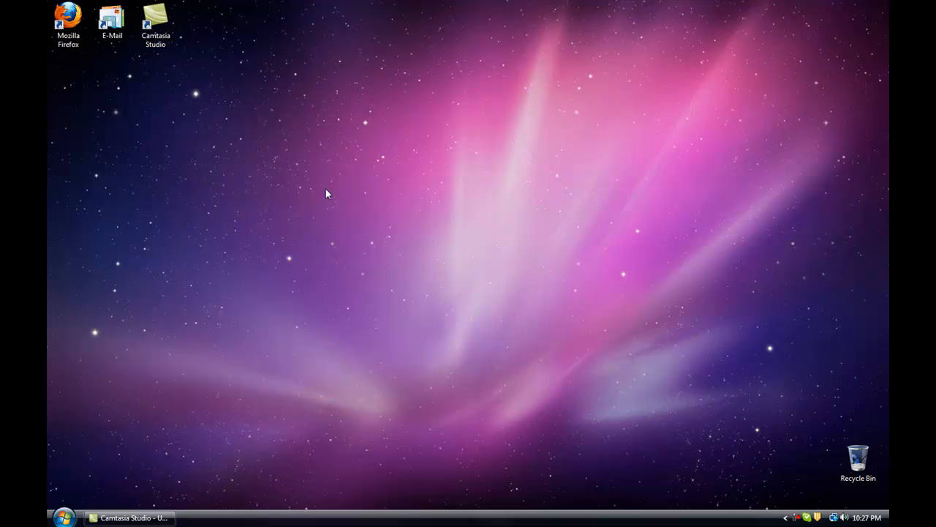
pyautogui.moveTo(120, 321)
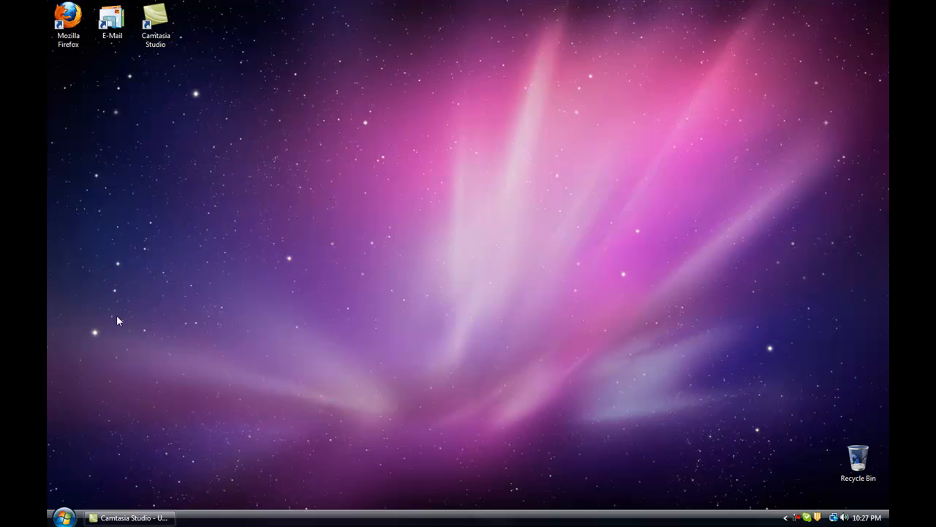
pyautogui.moveTo(223, 360)
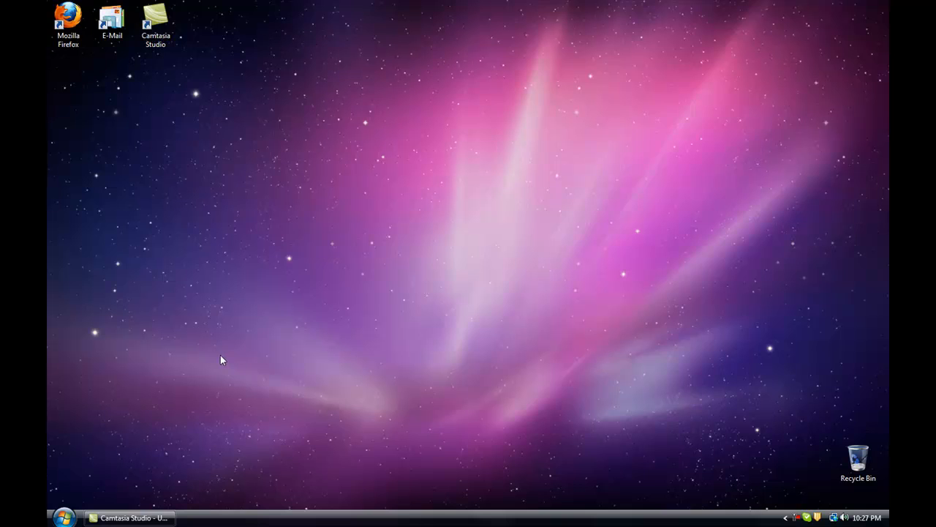
pyautogui.moveTo(246, 331)
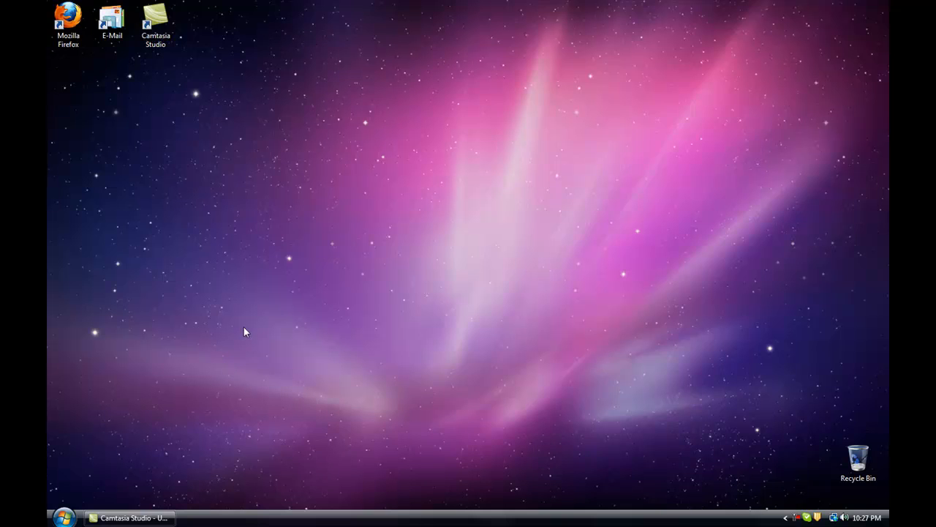
pyautogui.moveTo(172, 196)
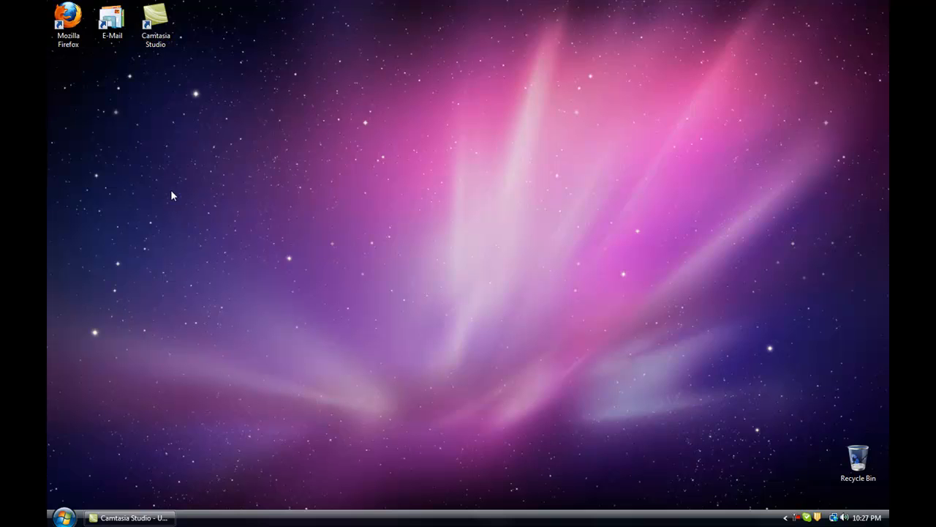
pyautogui.moveTo(181, 301)
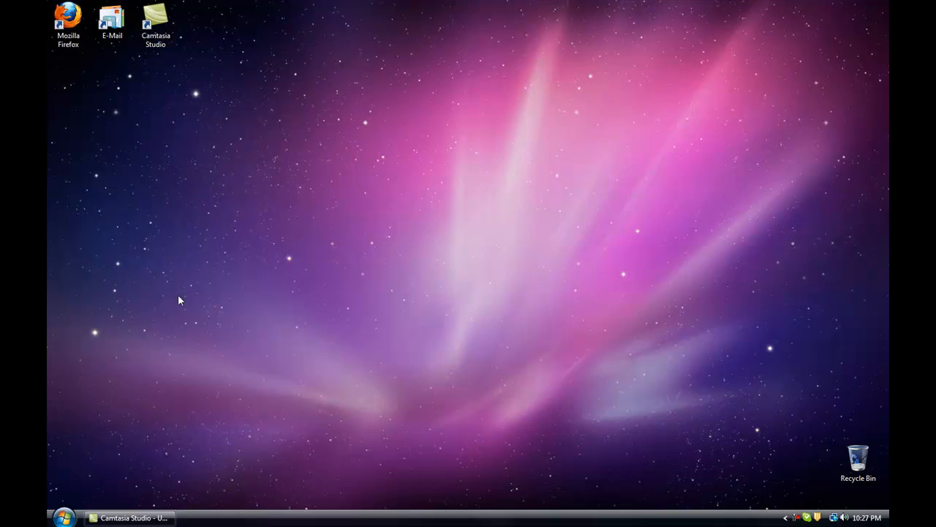
pyautogui.moveTo(213, 369)
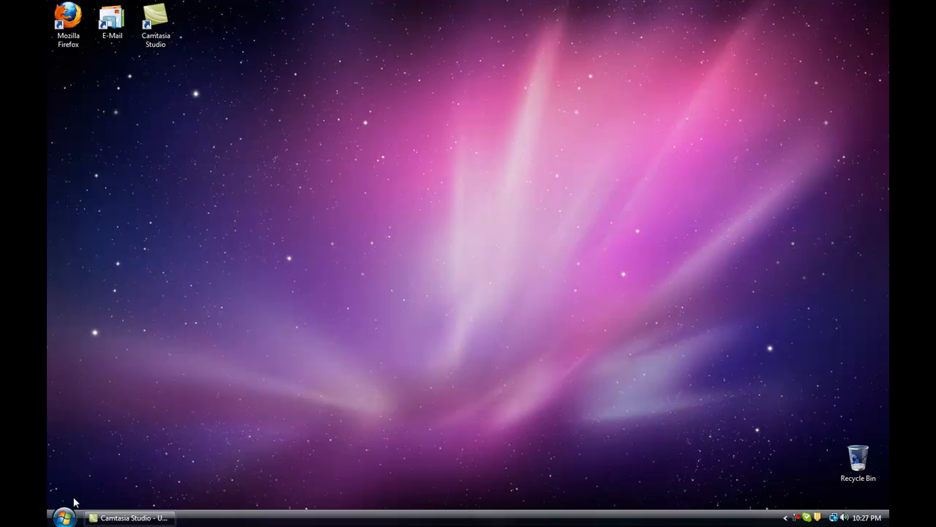
# Step: Launch Snipping Tool from the Start menu by searching 'Snipping'
pyautogui.click(64, 516)
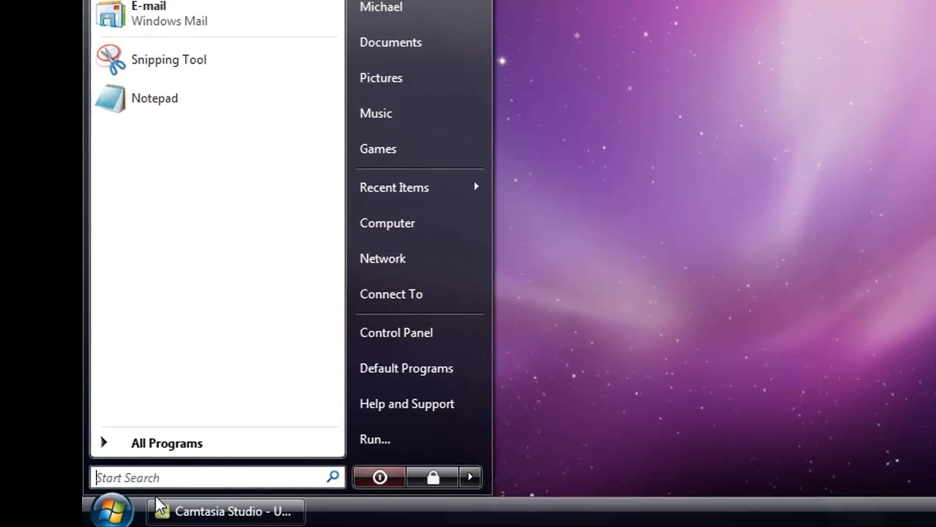
pyautogui.write('Snipping')
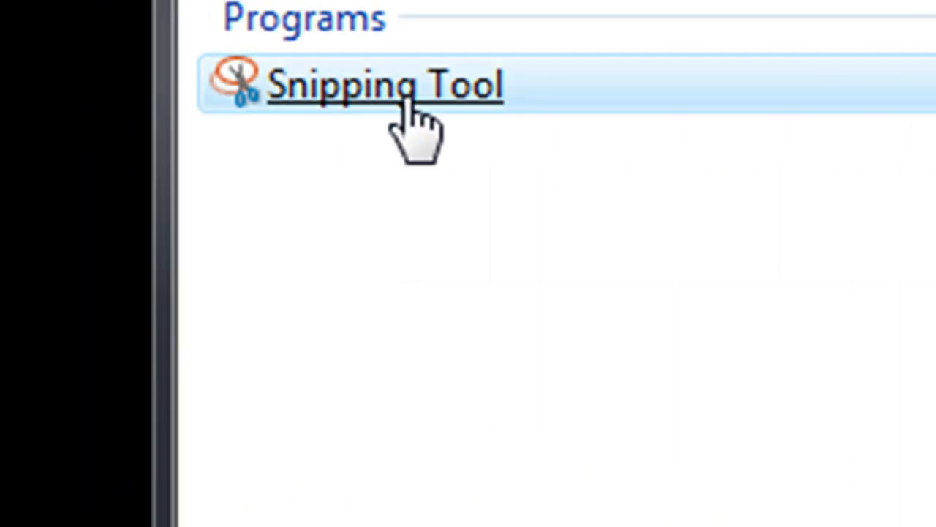
pyautogui.click(386, 86)
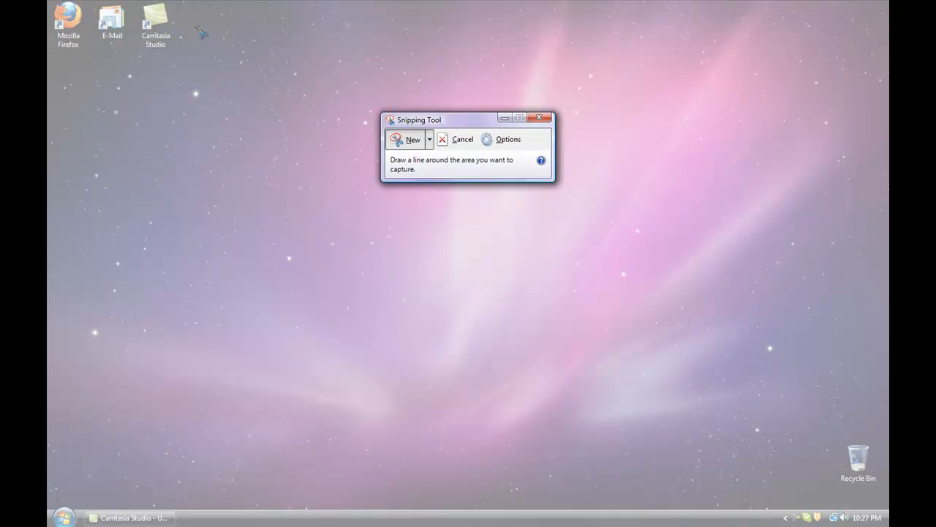
pyautogui.moveTo(547, 344)
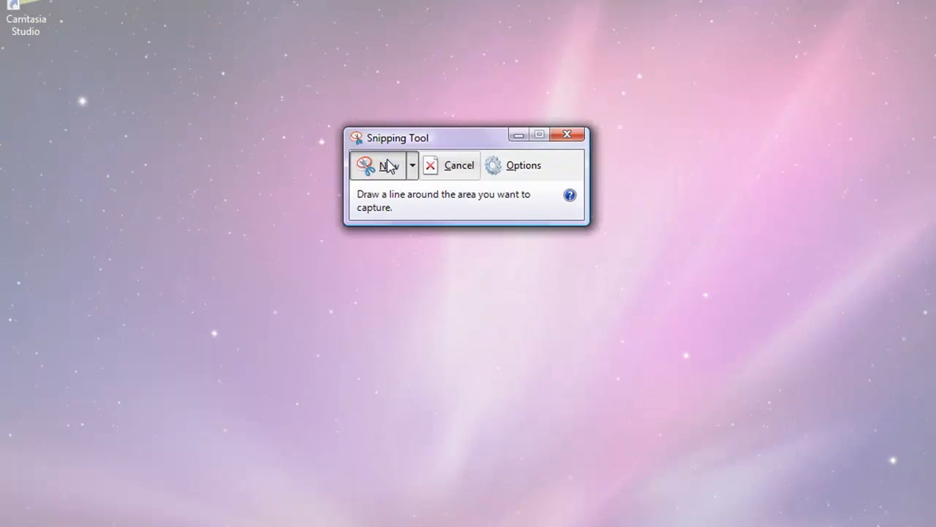
# Step: Switch the snip type from Free-form Snip to Rectangular Snip
pyautogui.click(413, 164)
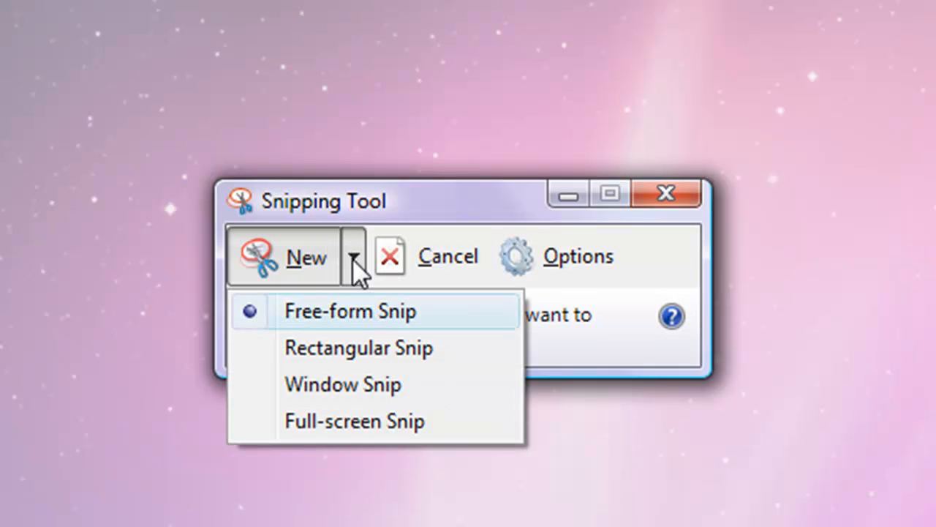
pyautogui.moveTo(349, 314)
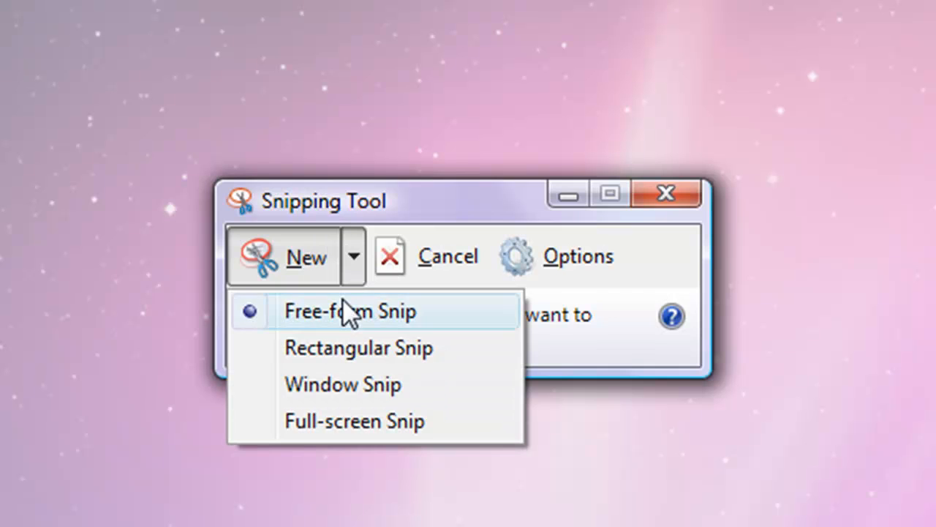
pyautogui.moveTo(374, 383)
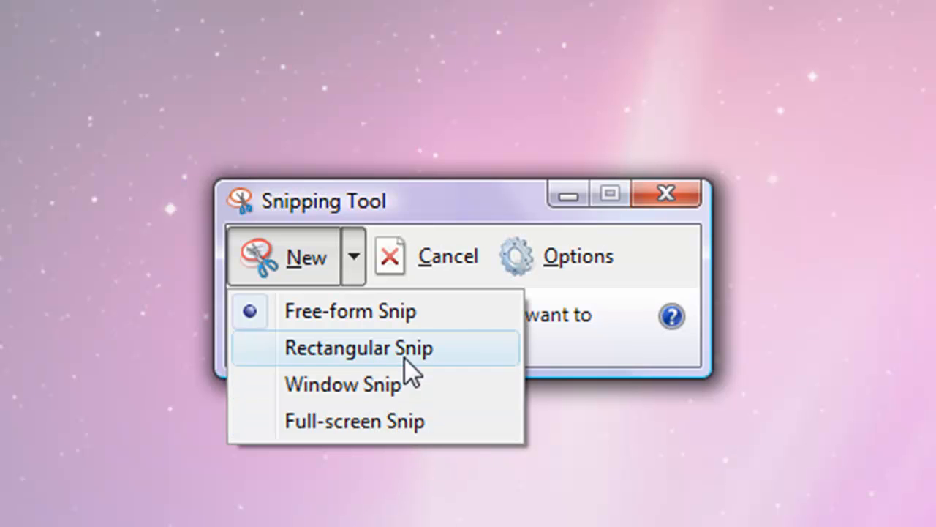
pyautogui.click(359, 346)
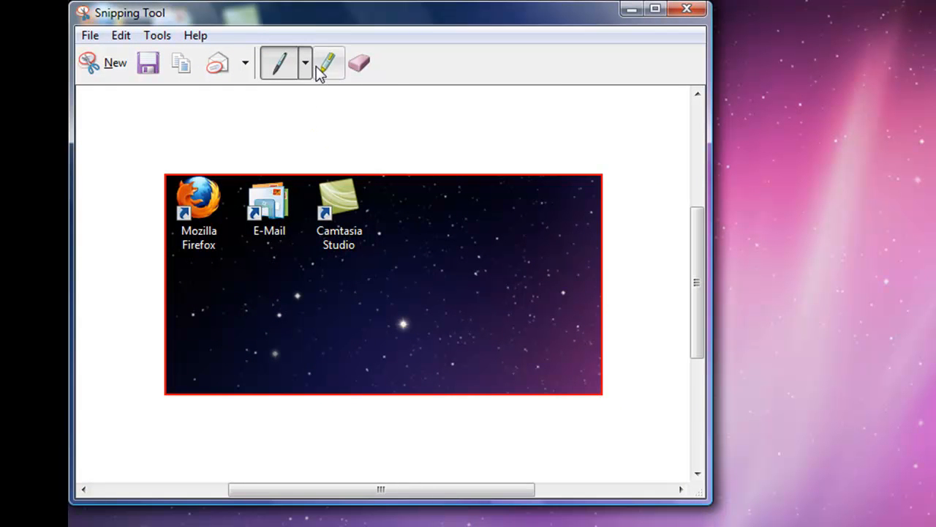
# Step: Capture a rectangular snip of the top-left desktop icons
pyautogui.click(329, 62)
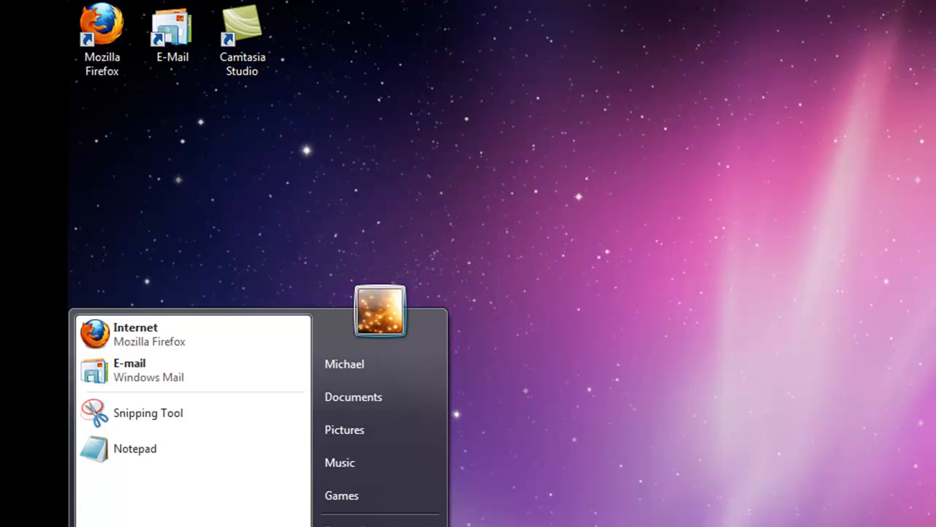
# Step: Take a full-screen snip and save it as JPEG 'Capture' in Pictures
pyautogui.click(278, 323)
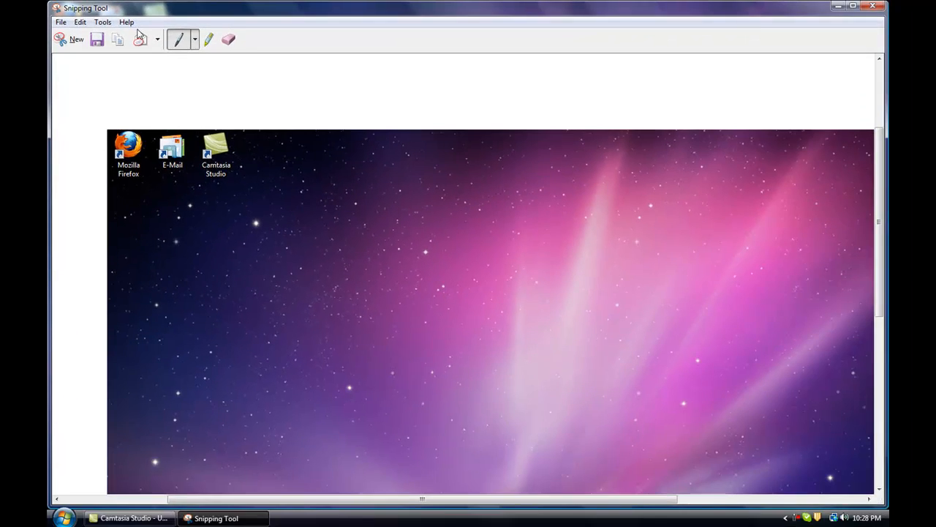
pyautogui.click(96, 39)
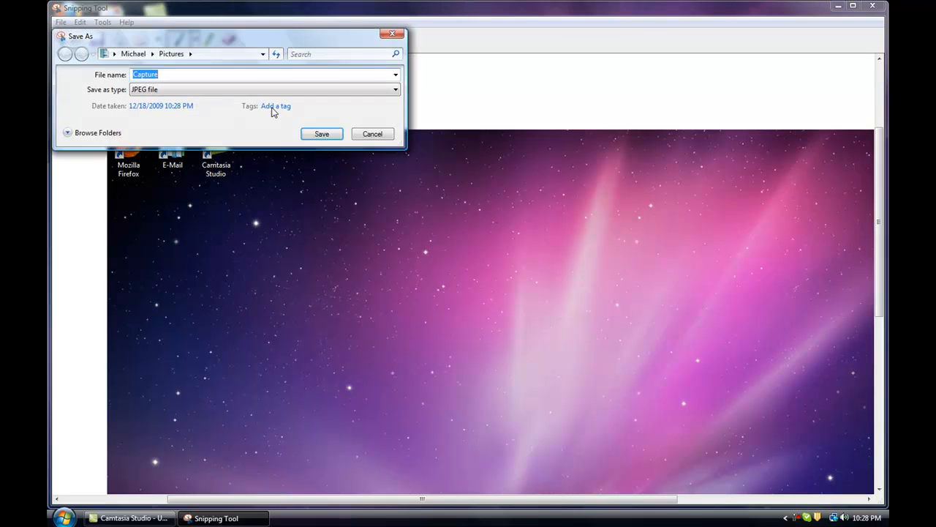
pyautogui.click(322, 133)
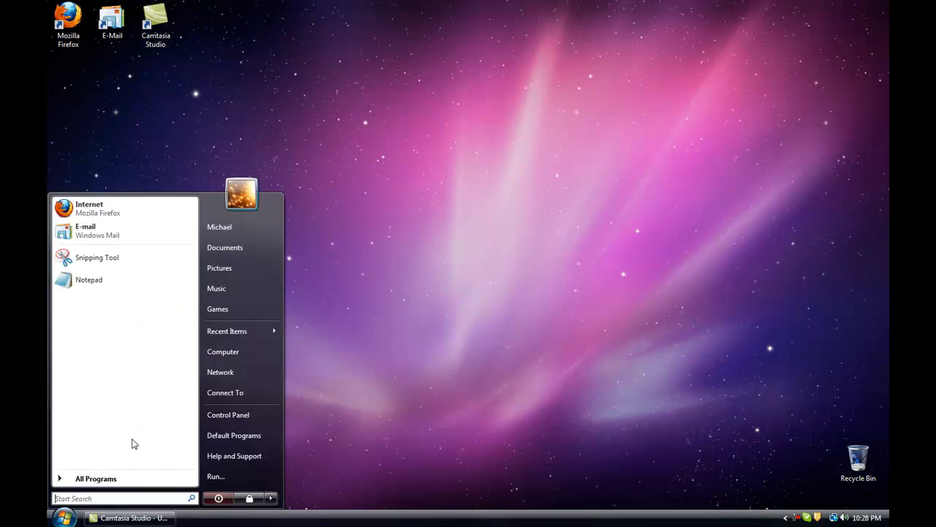
# Step: Open the Pictures folder to view the saved Capture image
pyautogui.click(219, 266)
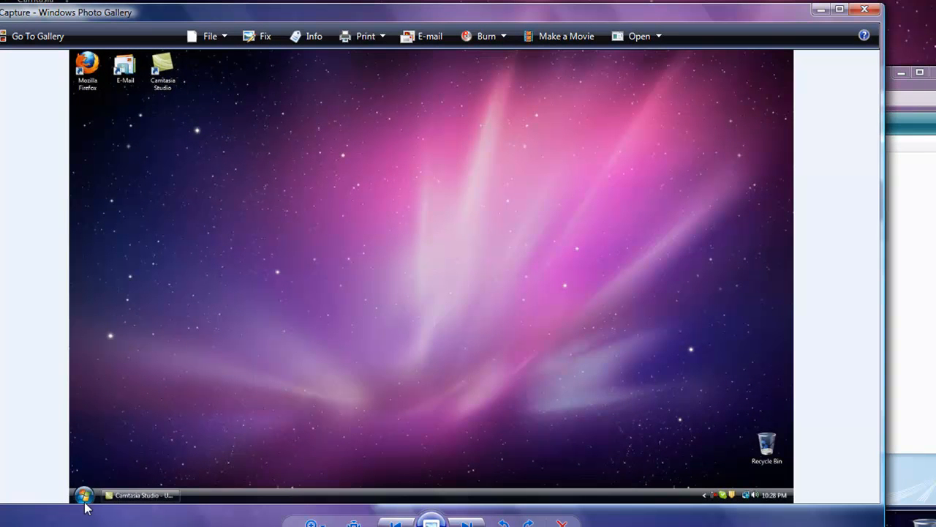
pyautogui.moveTo(877, 9)
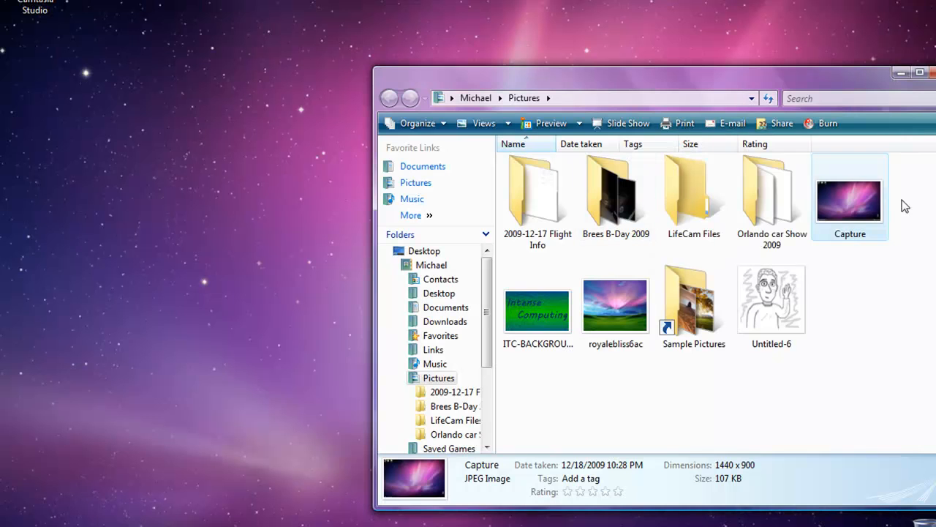
pyautogui.moveTo(537, 313)
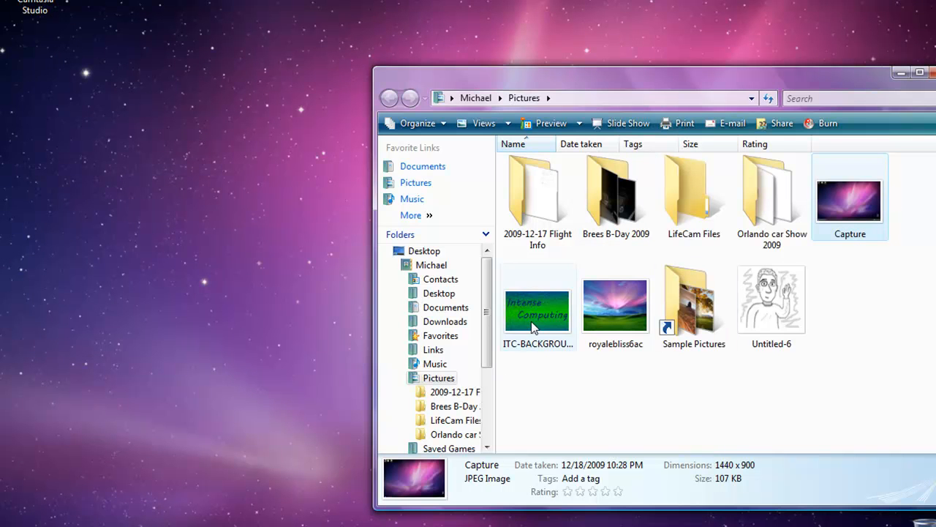